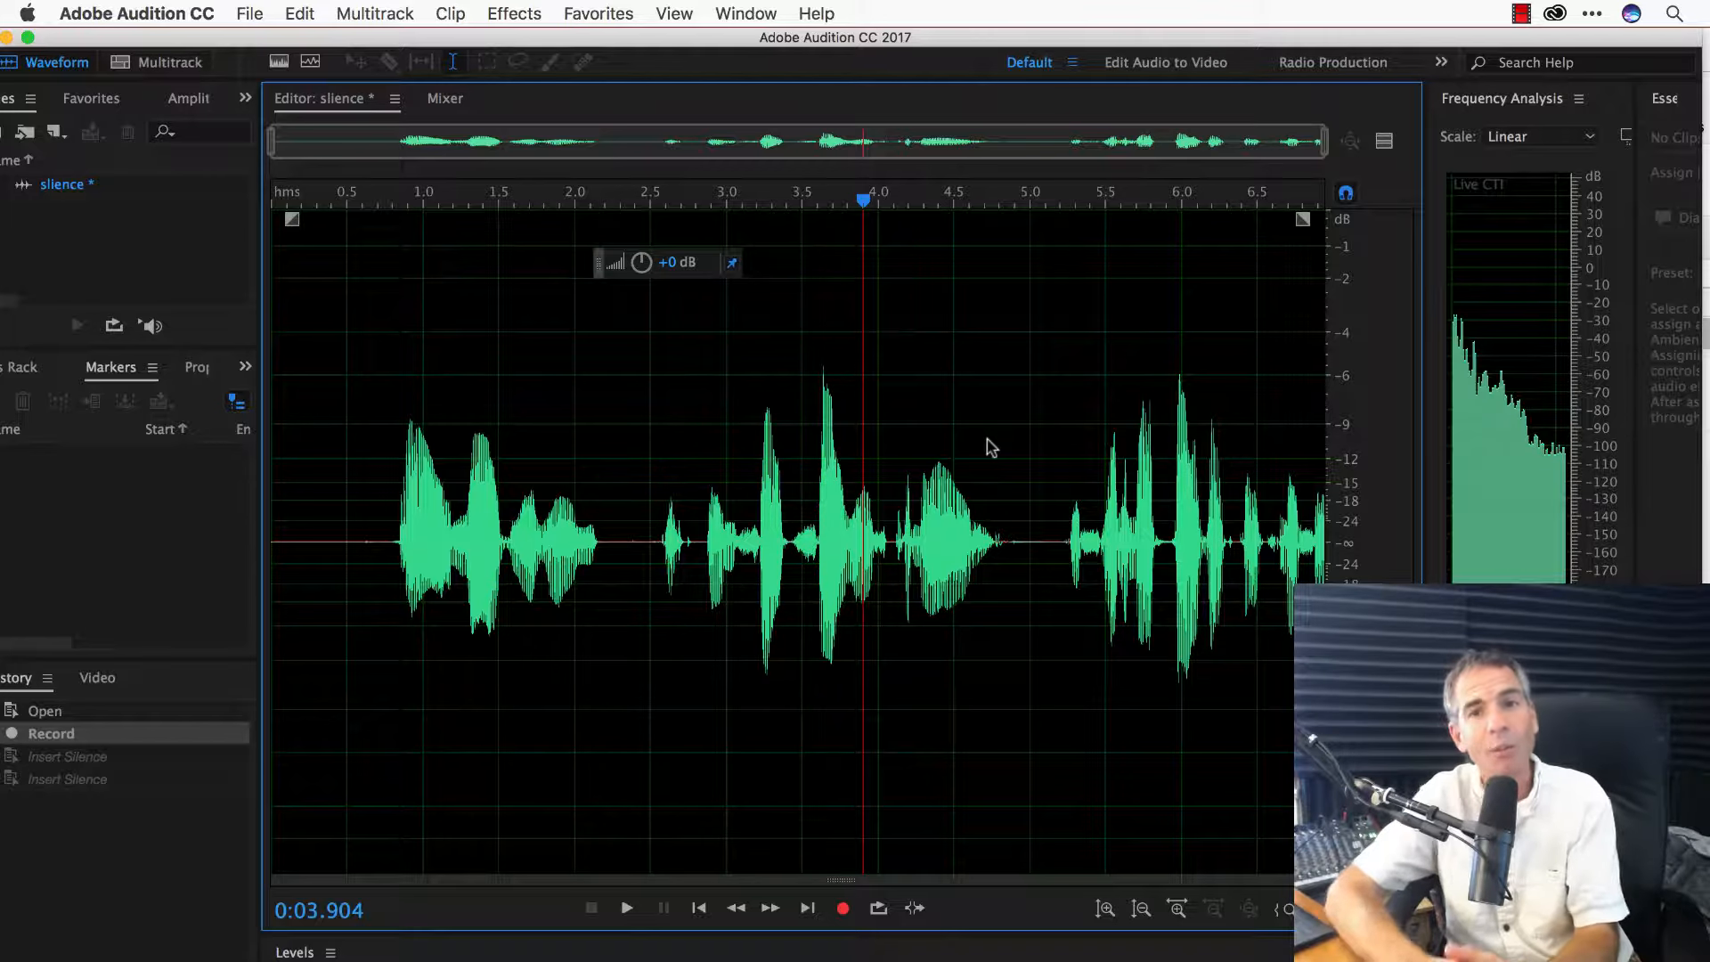
Bring up the Keyboard Shortcuts editor from the Edit menu
{"action": "left_click", "coordinate": [299, 15]}
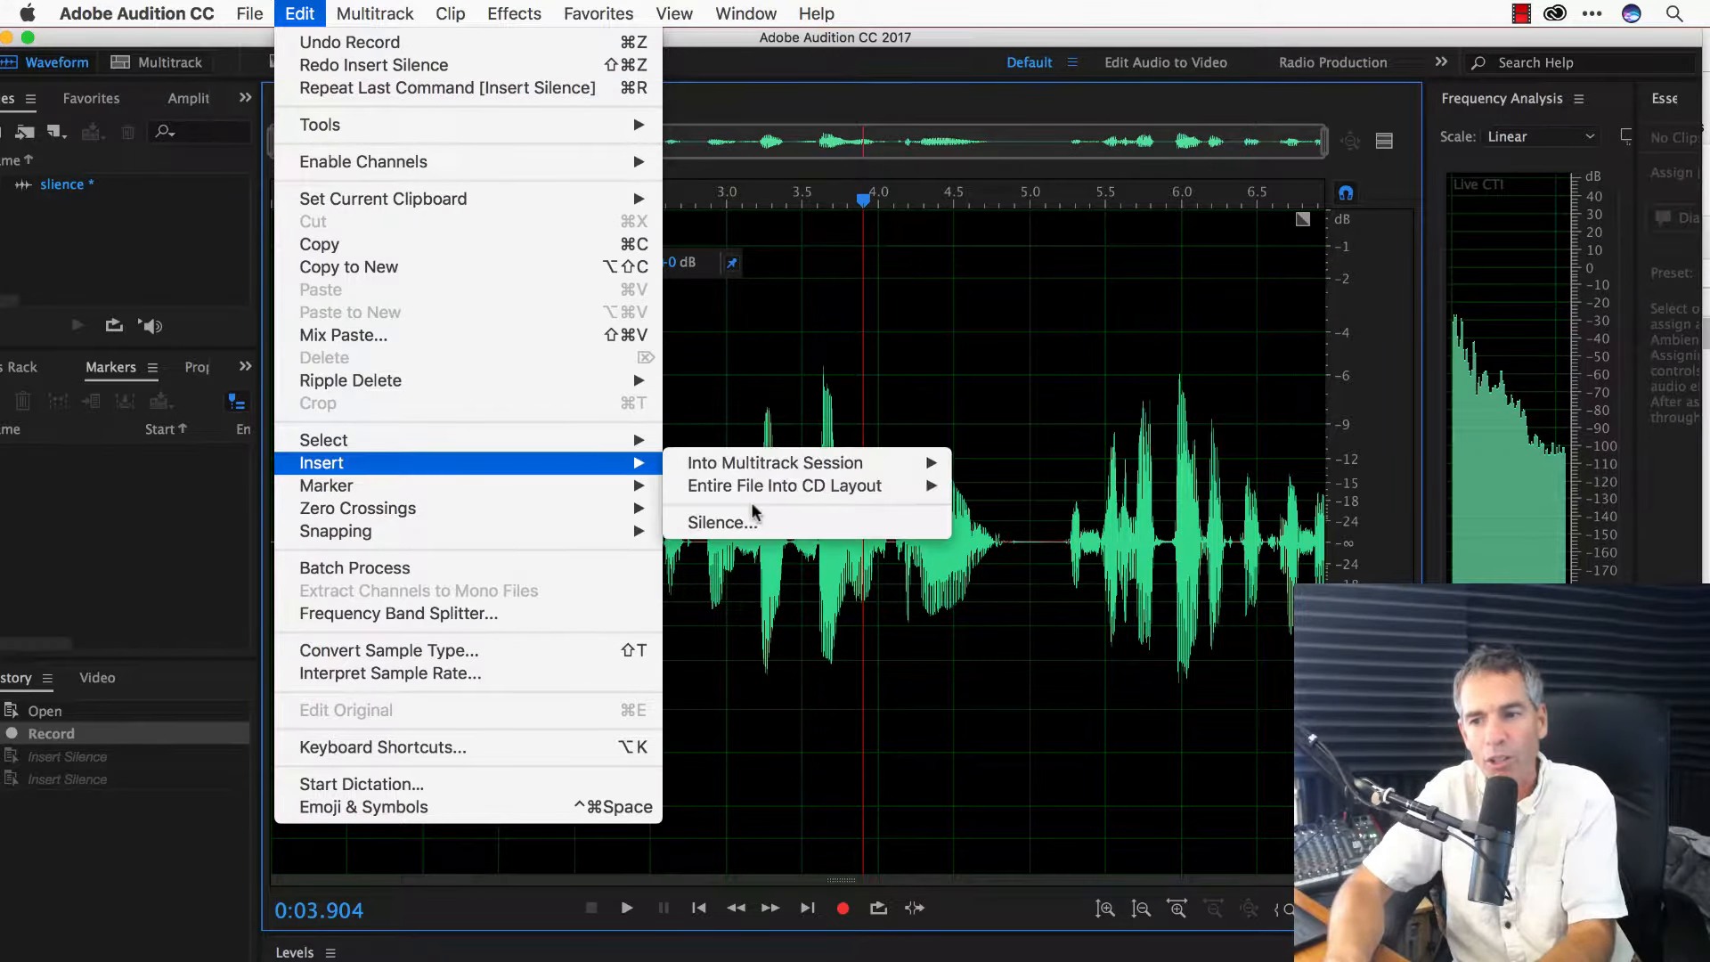
{"action": "mouse_move", "coordinate": [512, 499]}
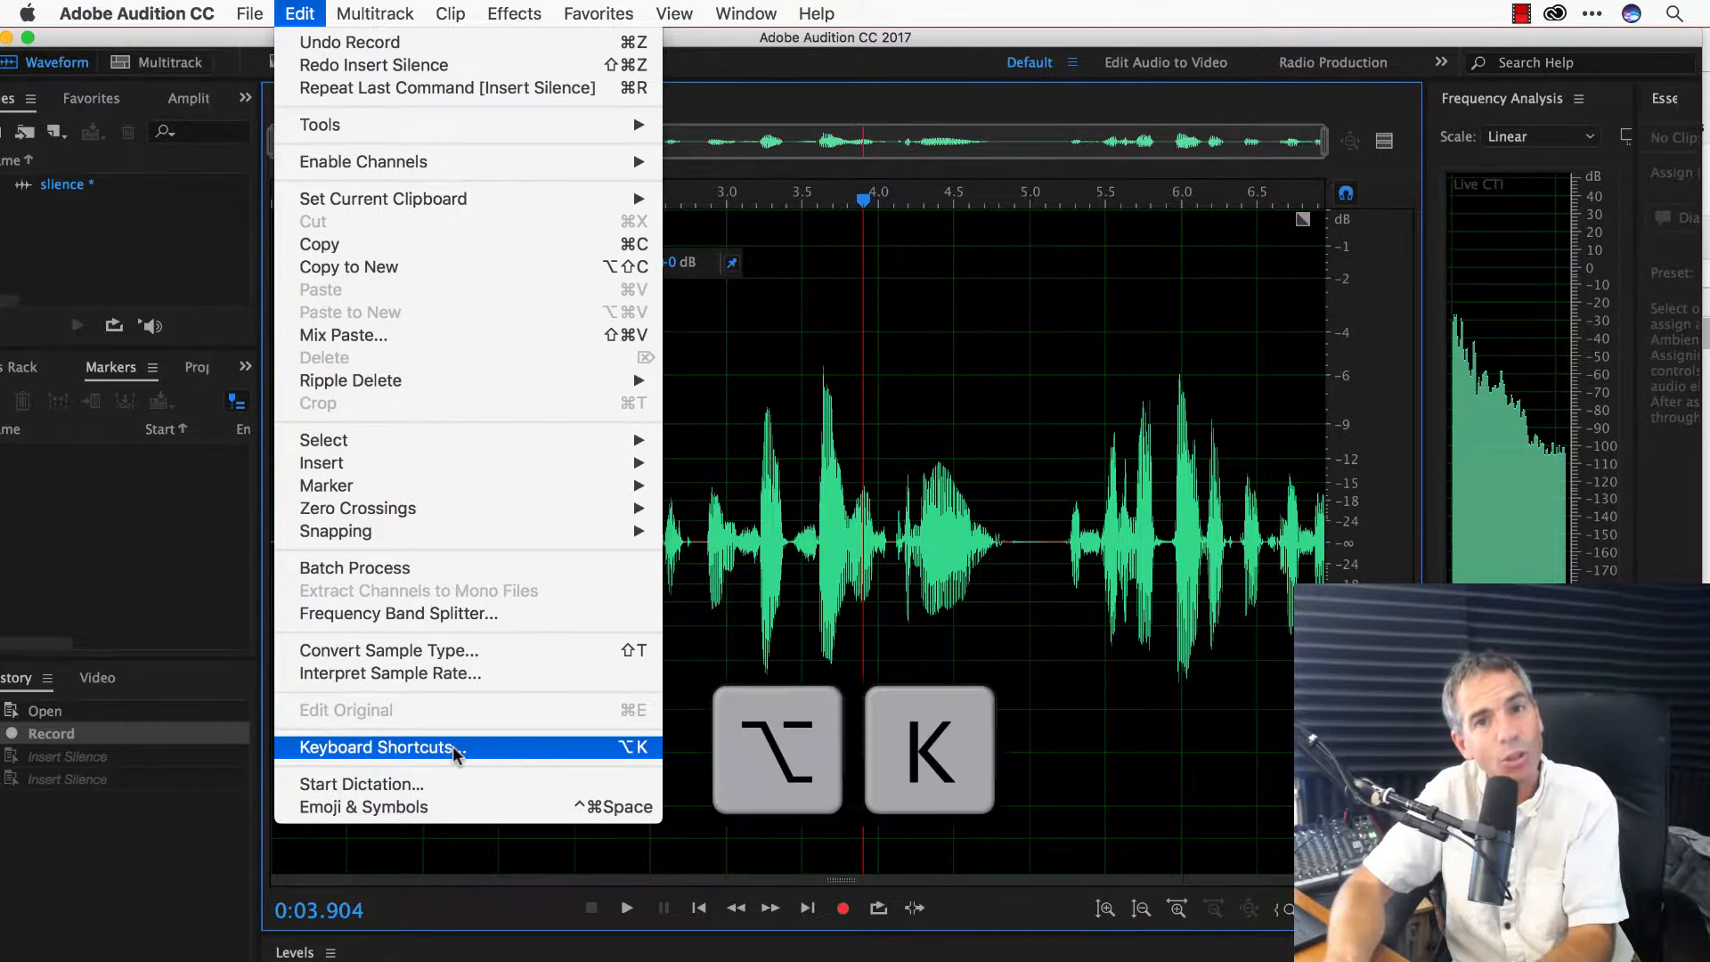
{"action": "left_click", "coordinate": [375, 746]}
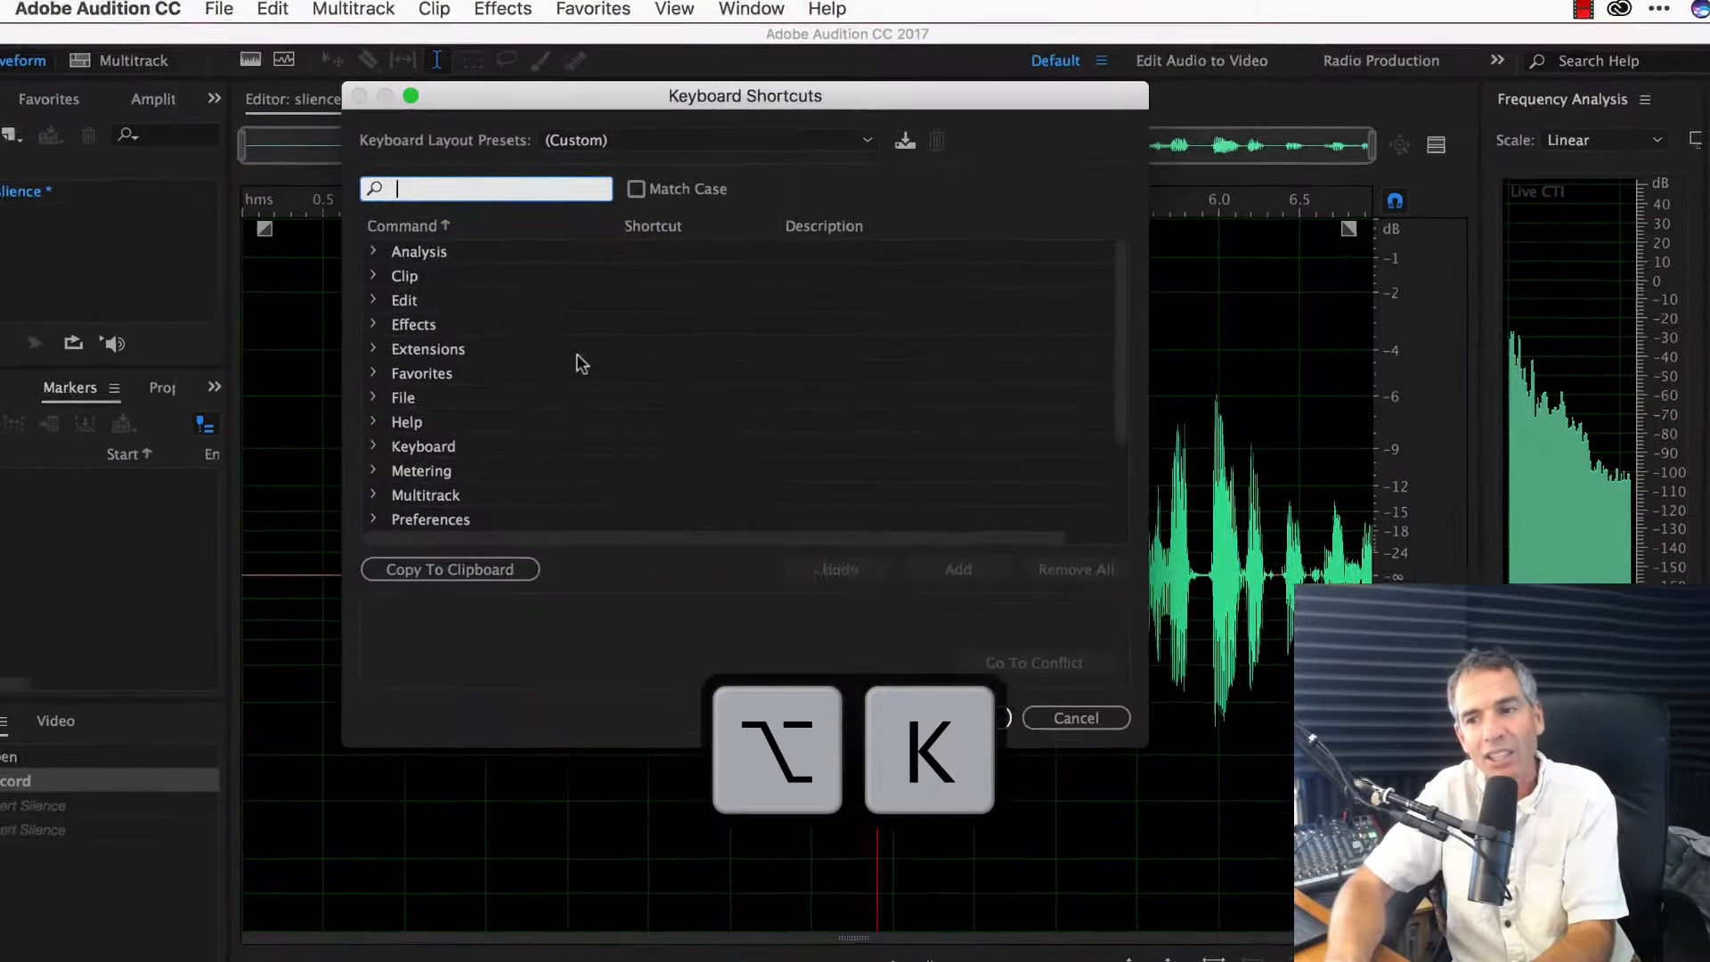
Search 'silen', select Edit > Insert Silence and assign it the Q shortcut
{"action": "type", "text": "silen"}
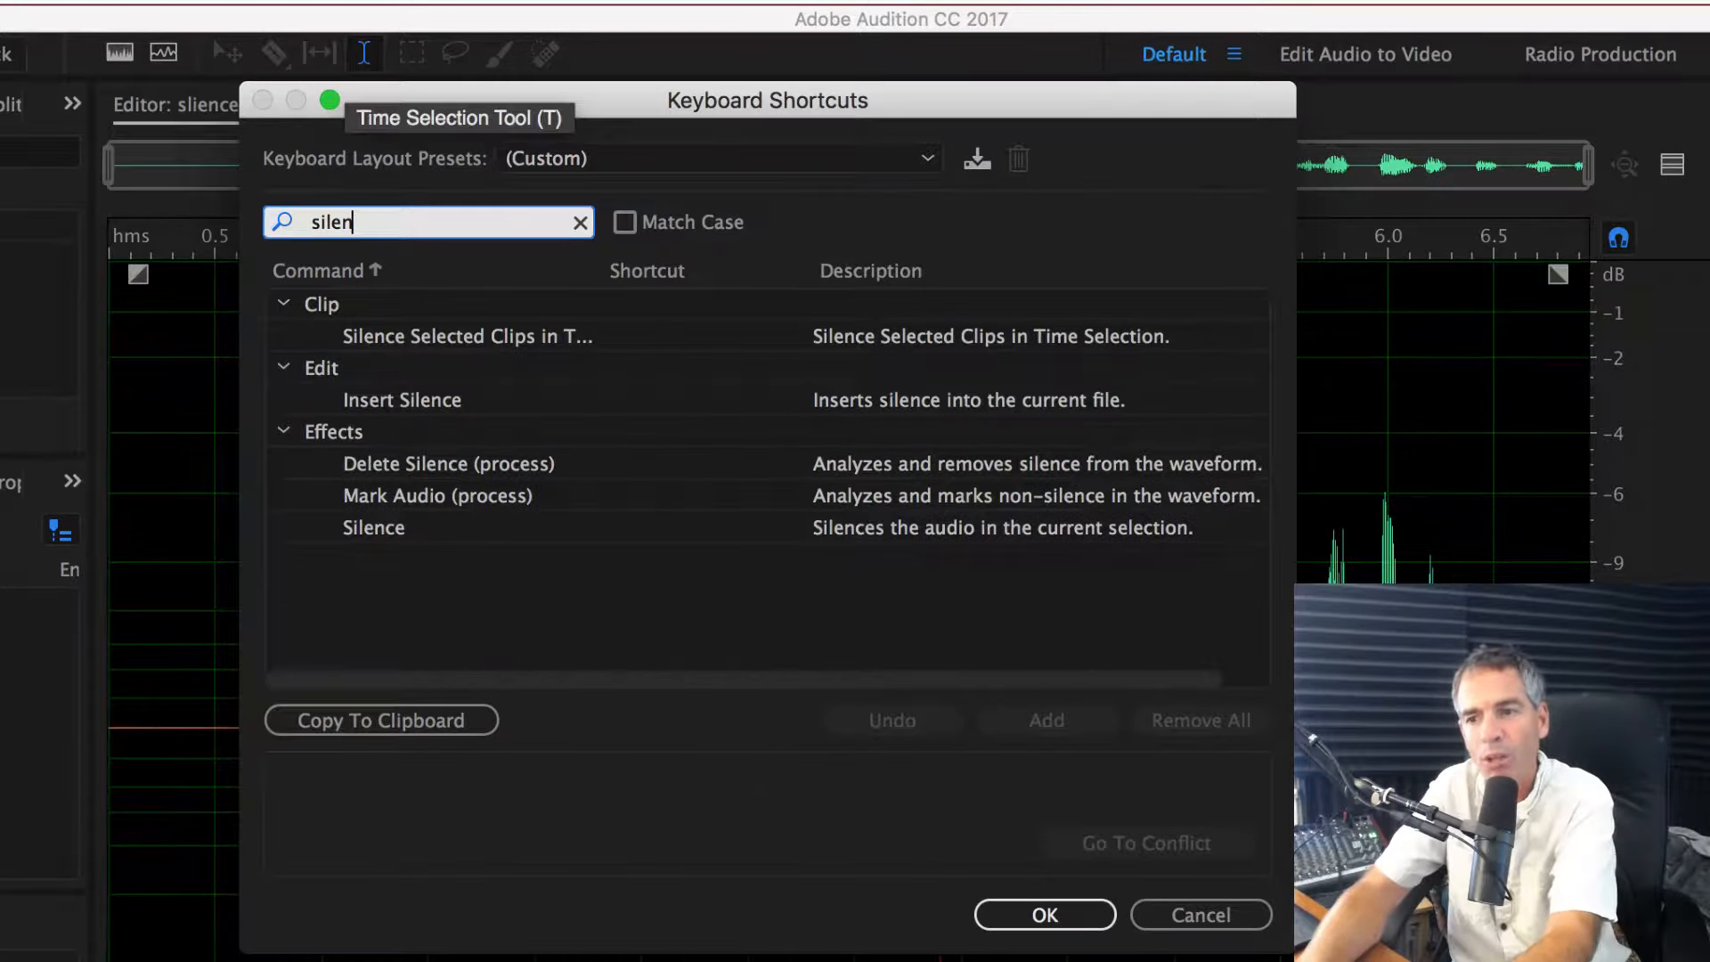
{"action": "left_click", "coordinate": [403, 399]}
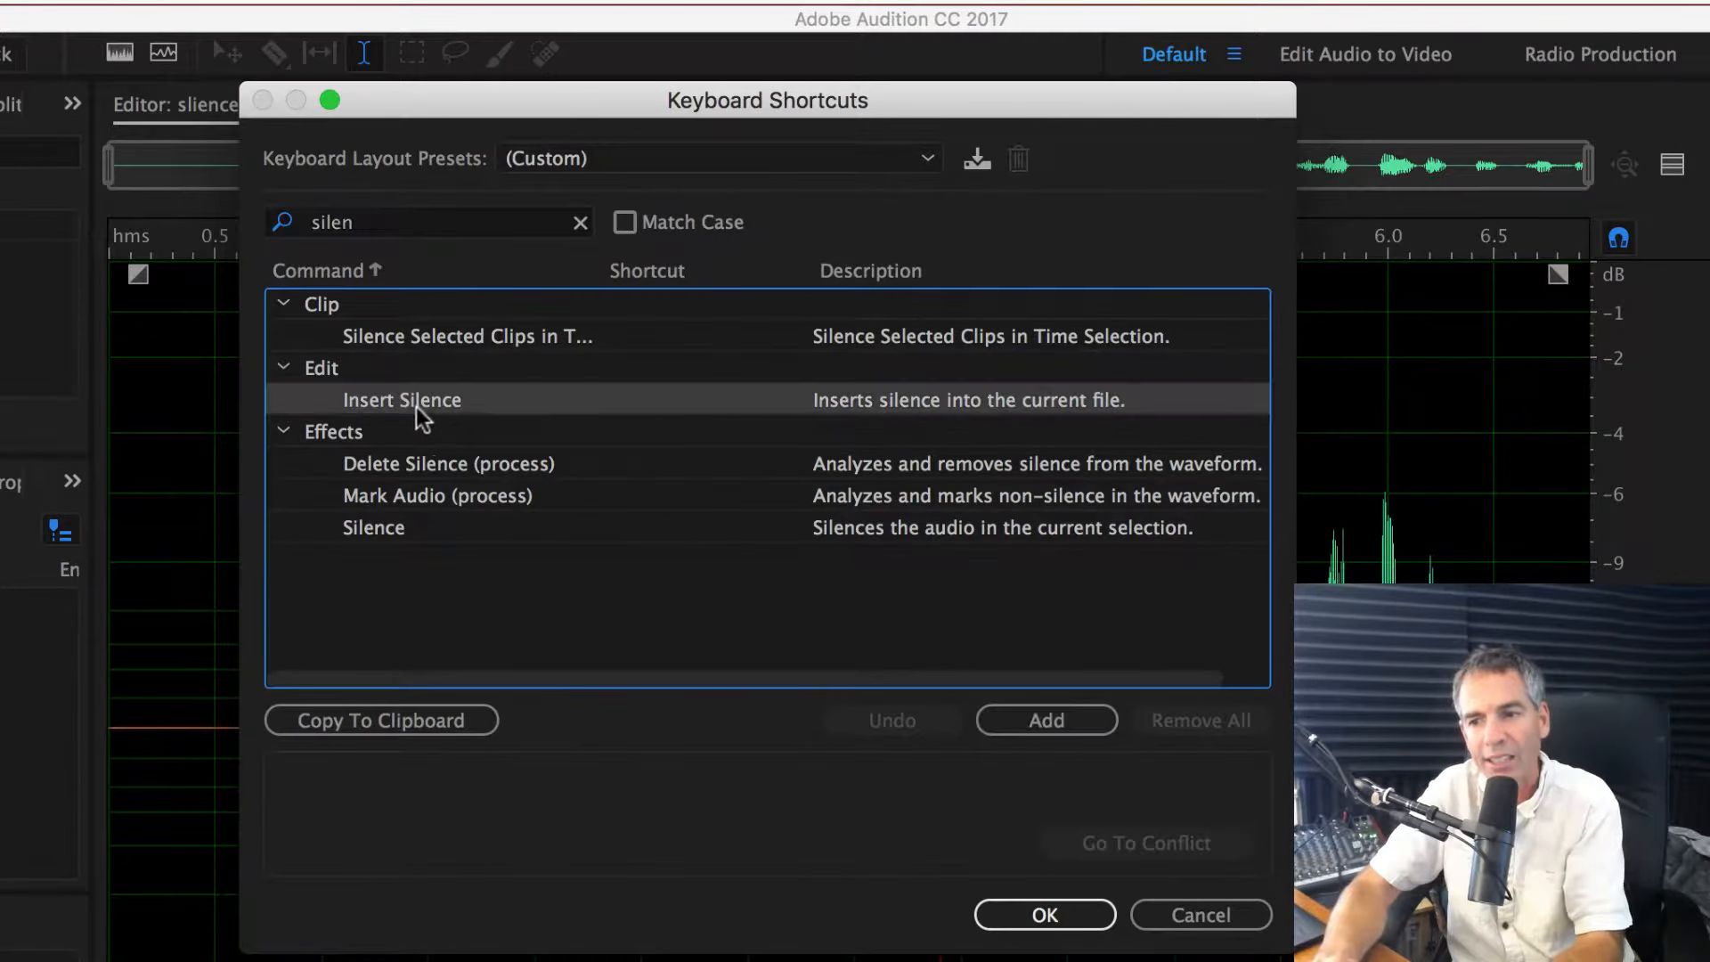
{"action": "left_click", "coordinate": [1047, 719]}
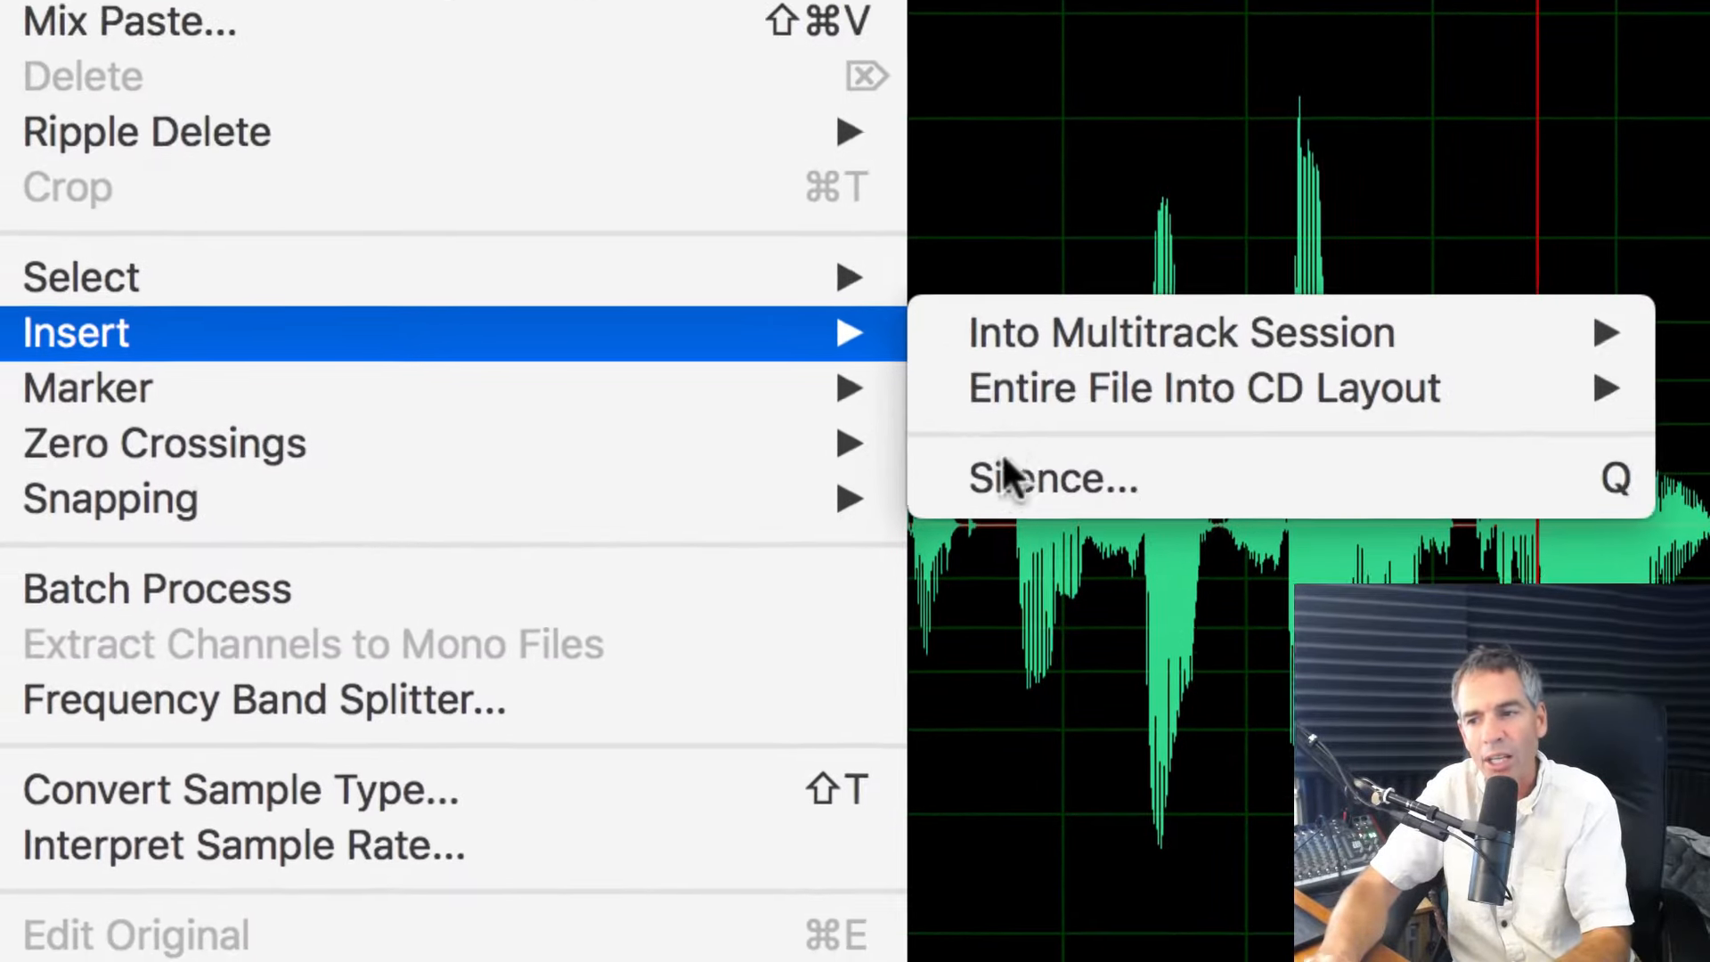
Insert silence of duration 0:05.000 into the speech waveform
{"action": "left_click", "coordinate": [1052, 477]}
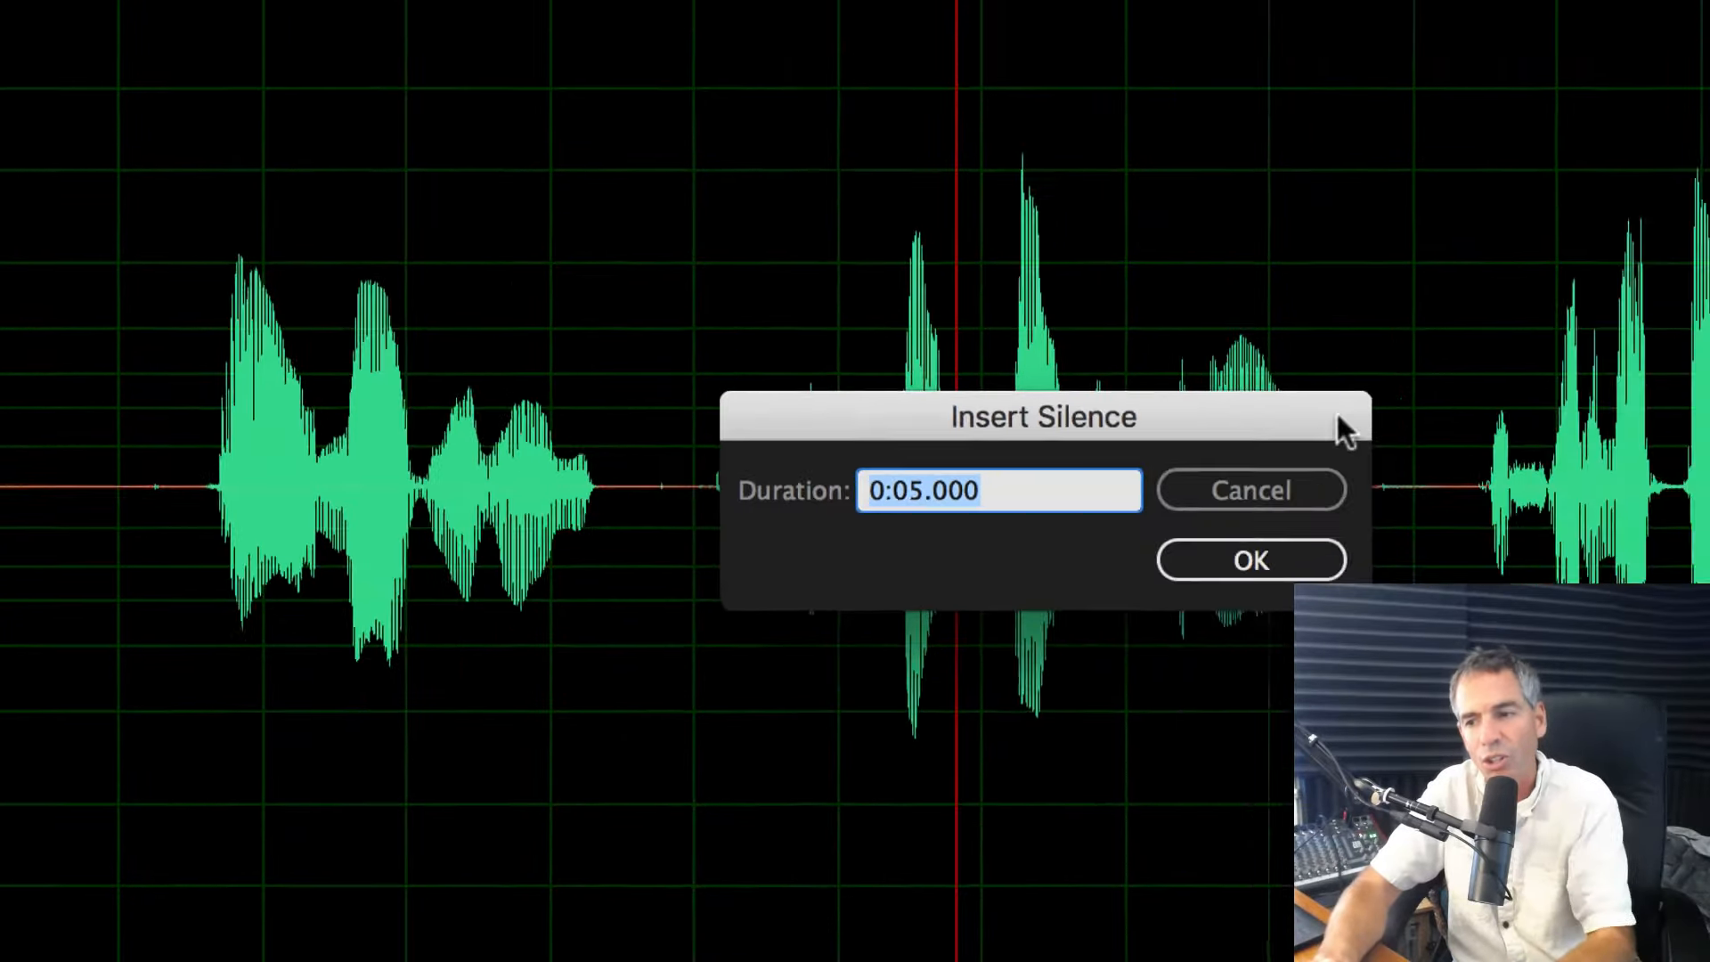
{"action": "left_click", "coordinate": [1251, 559]}
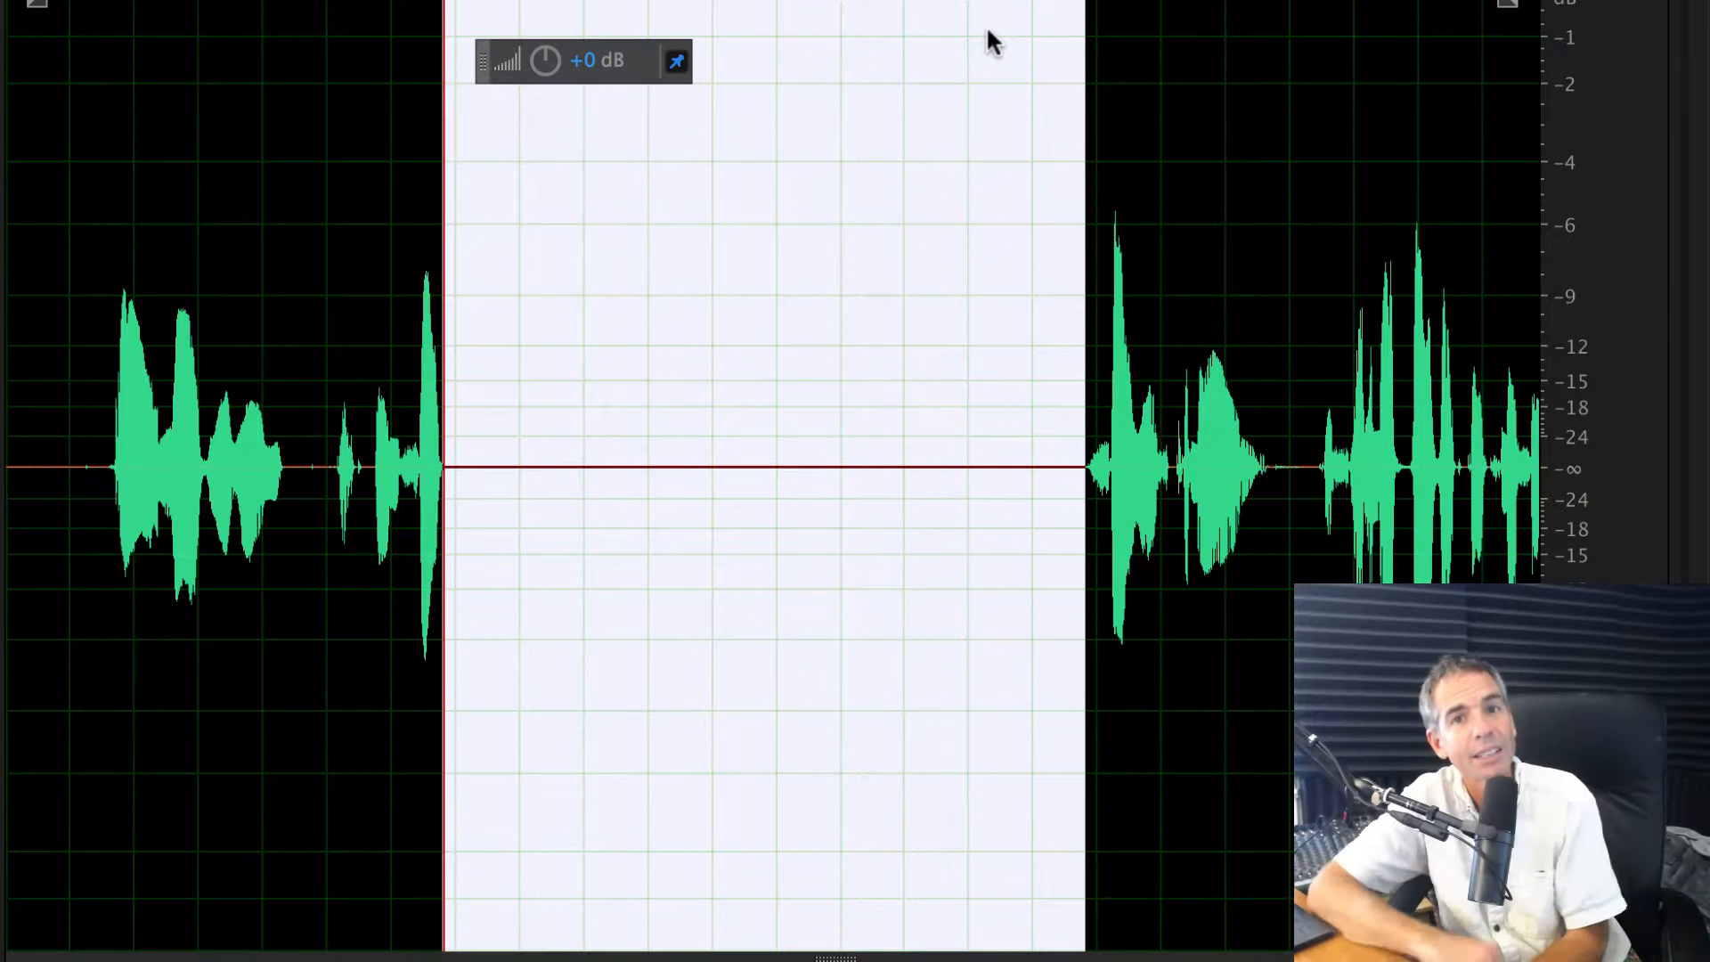